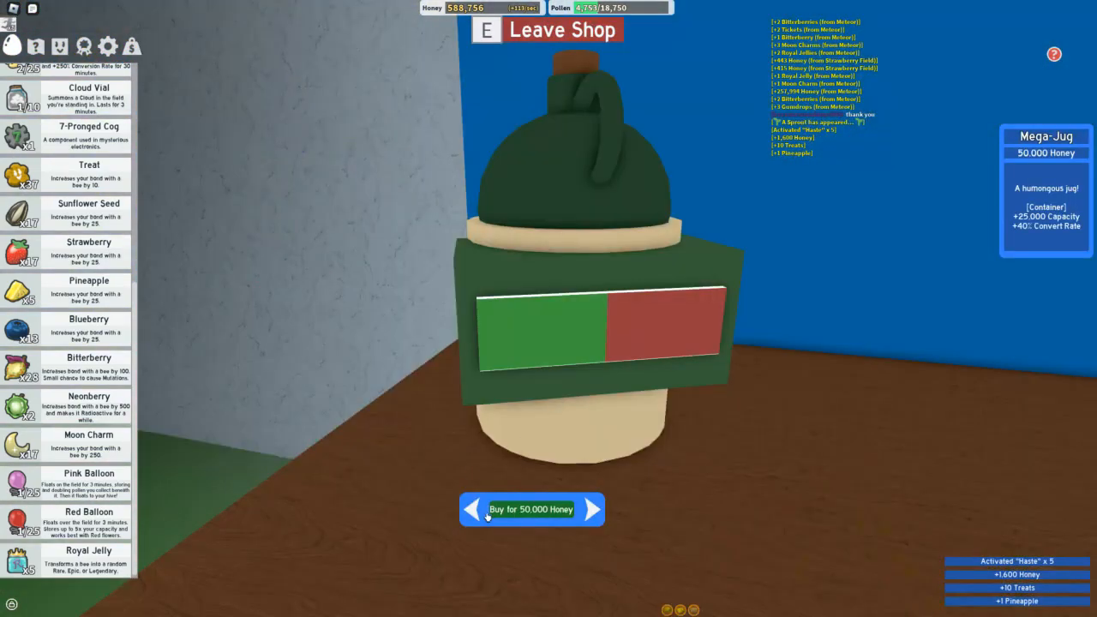
Cycle the shop display through the Mega-Jug, Belt Bag, Pulsar, Parachute and Looker Guard
{"action": "left_click", "coordinate": [598, 508]}
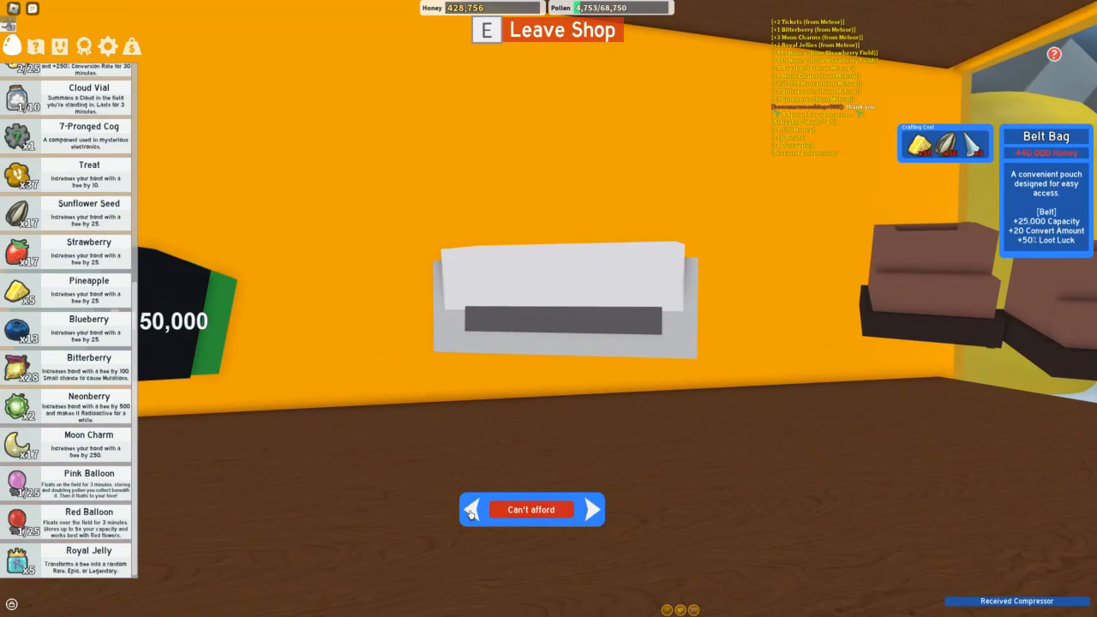
{"action": "left_click", "coordinate": [600, 509]}
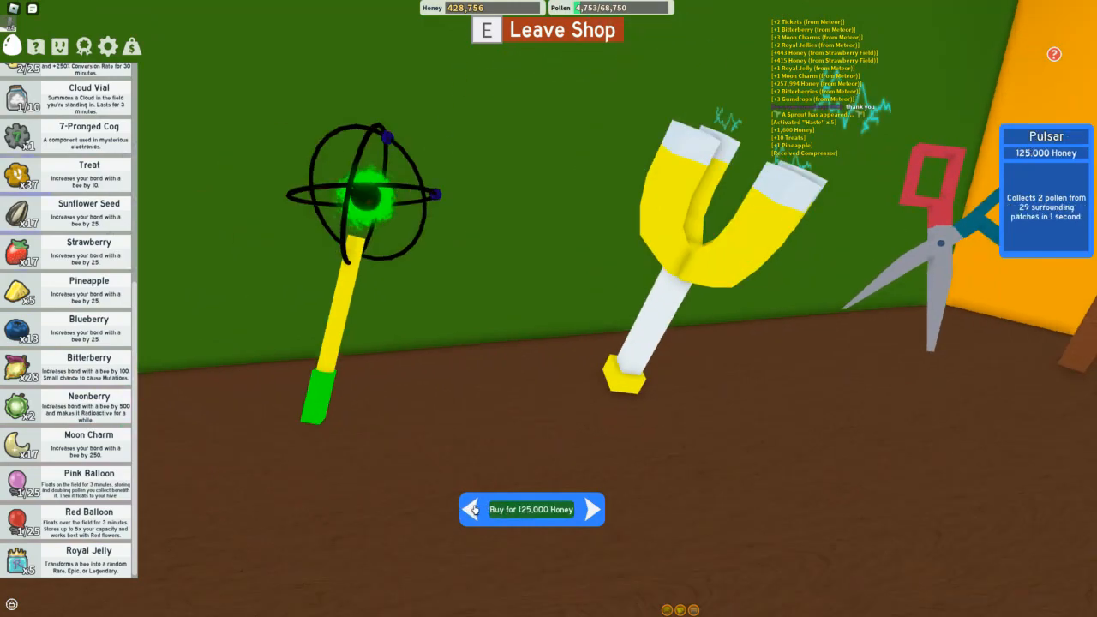
{"action": "left_click", "coordinate": [600, 511]}
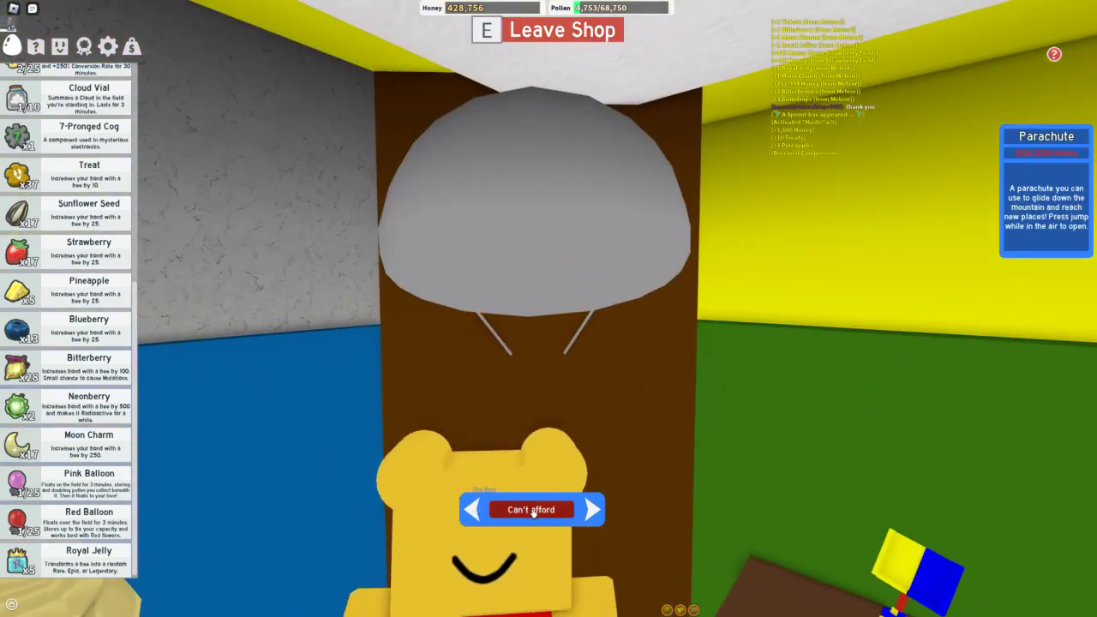
{"action": "left_click", "coordinate": [600, 510]}
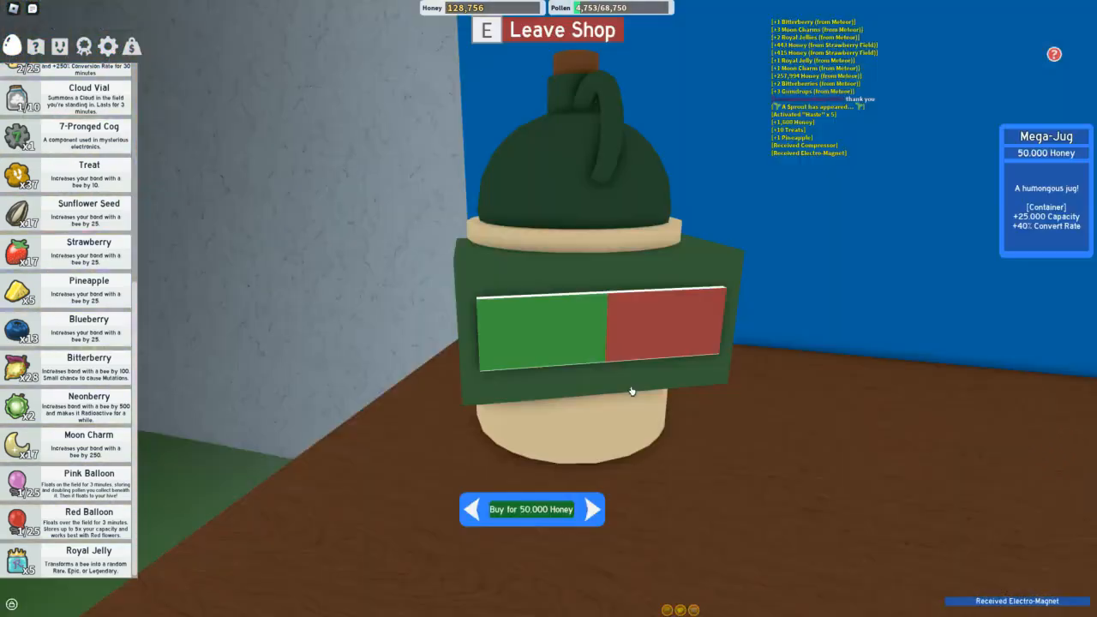
{"action": "left_click", "coordinate": [600, 511]}
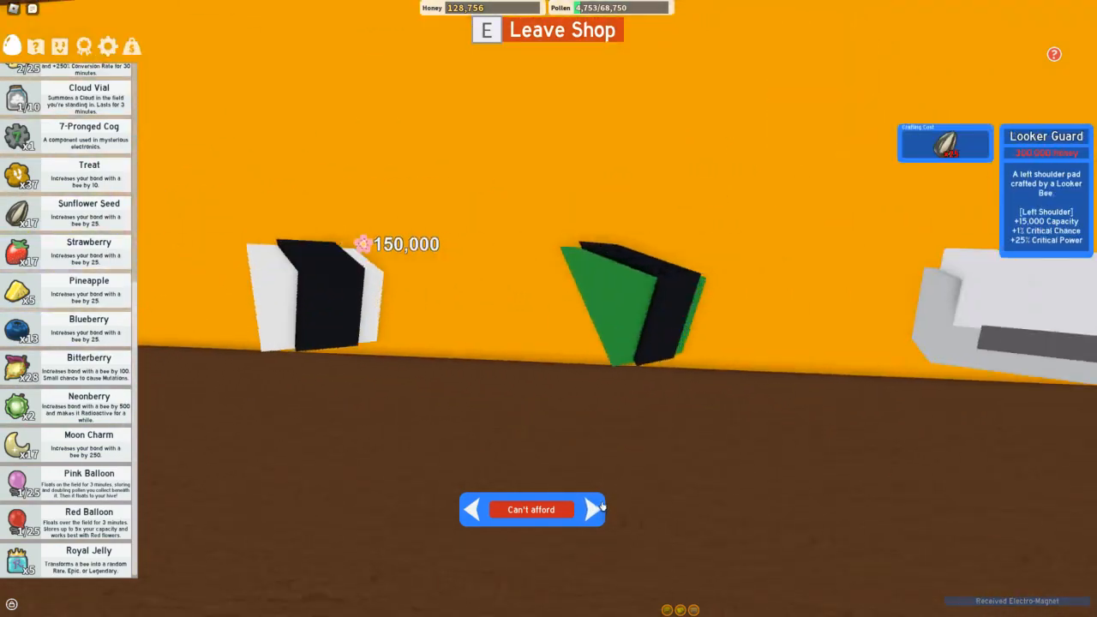
{"action": "left_click", "coordinate": [597, 511]}
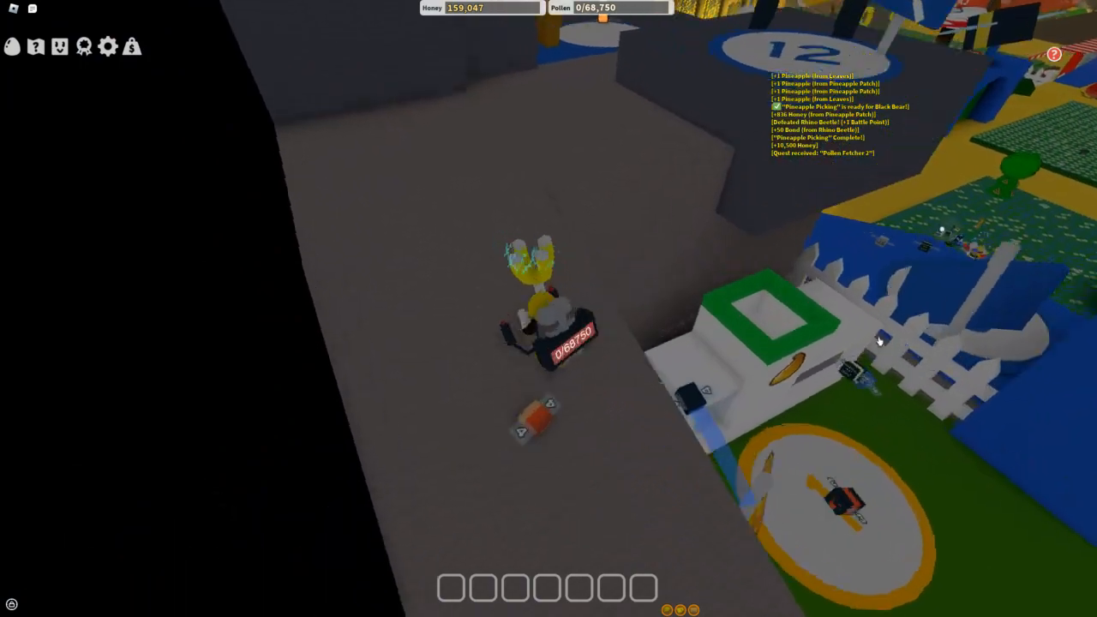
Turn in Preliminary Research to Science Bear and accept his task to defeat 8 Rhino Beetles
{"action": "left_click", "coordinate": [58, 45]}
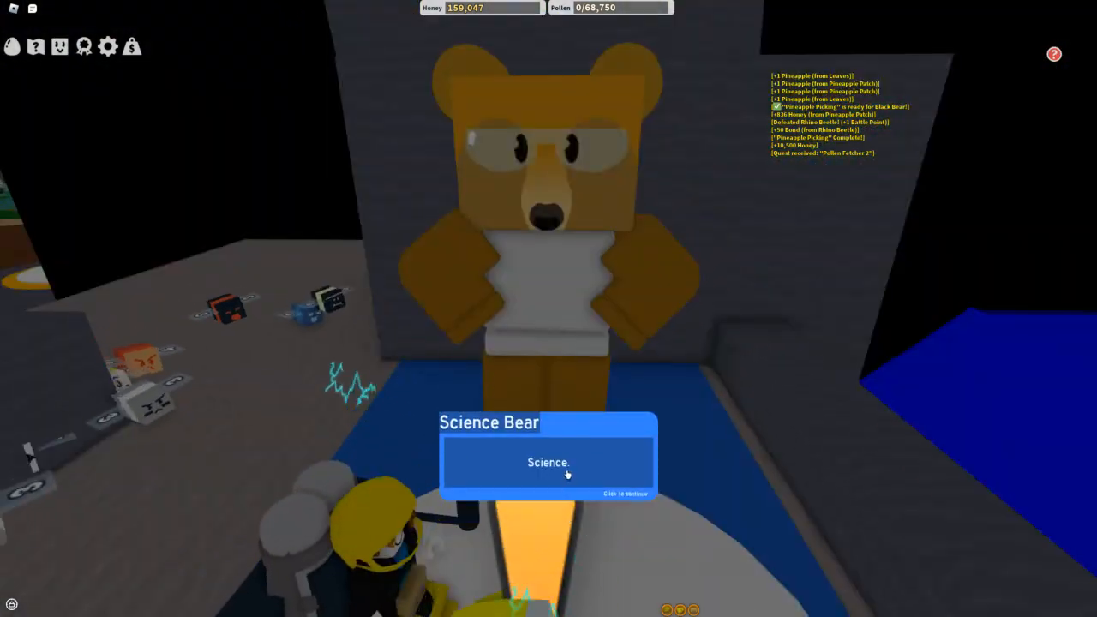
{"action": "left_click", "coordinate": [566, 474]}
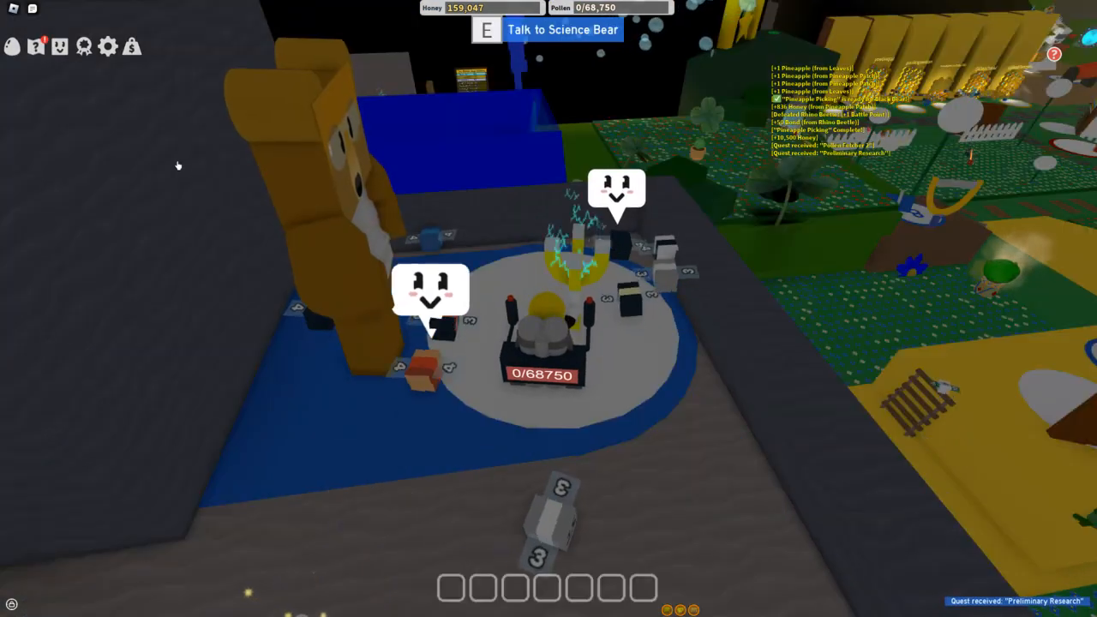
{"action": "left_click", "coordinate": [36, 45]}
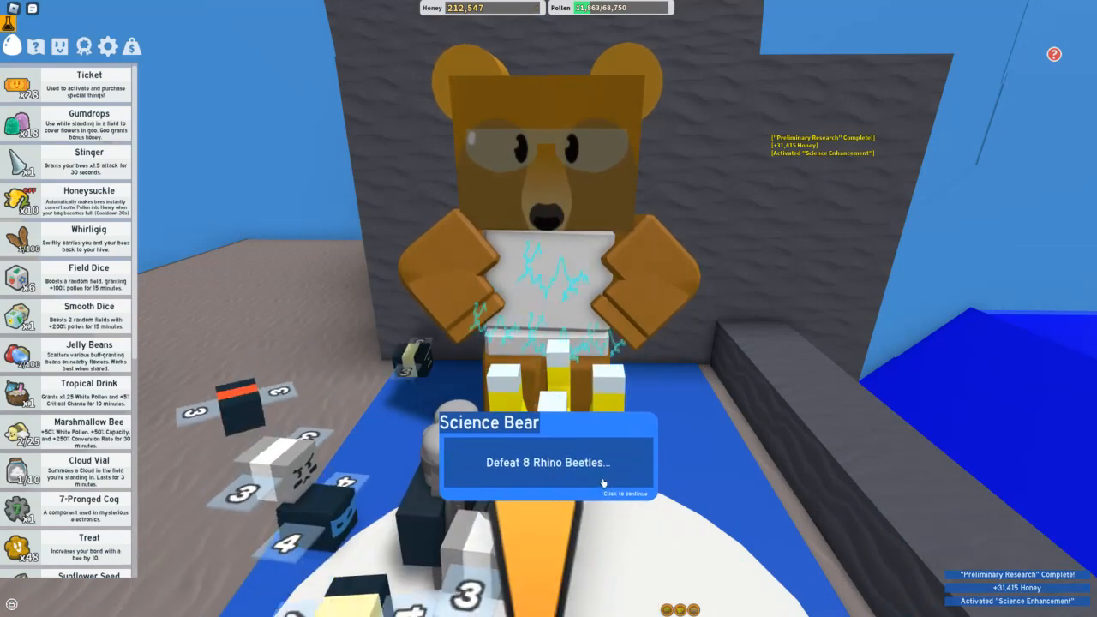
{"action": "left_click", "coordinate": [607, 494]}
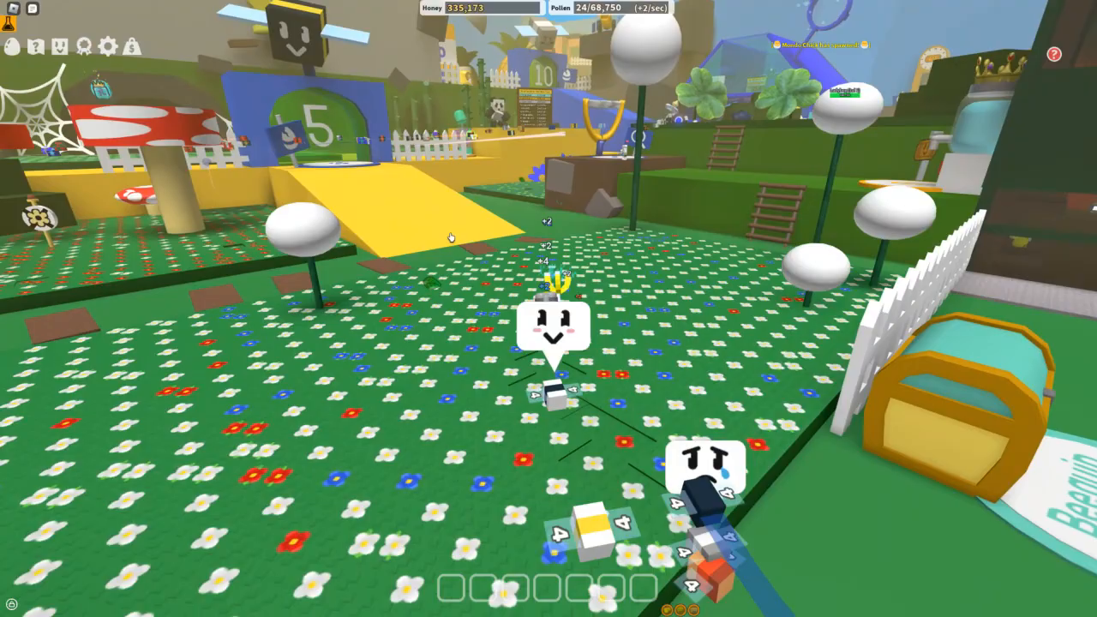
Collect pollen in the field, then head back to the hive platforms by the leaderboards
{"action": "left_click", "coordinate": [37, 41]}
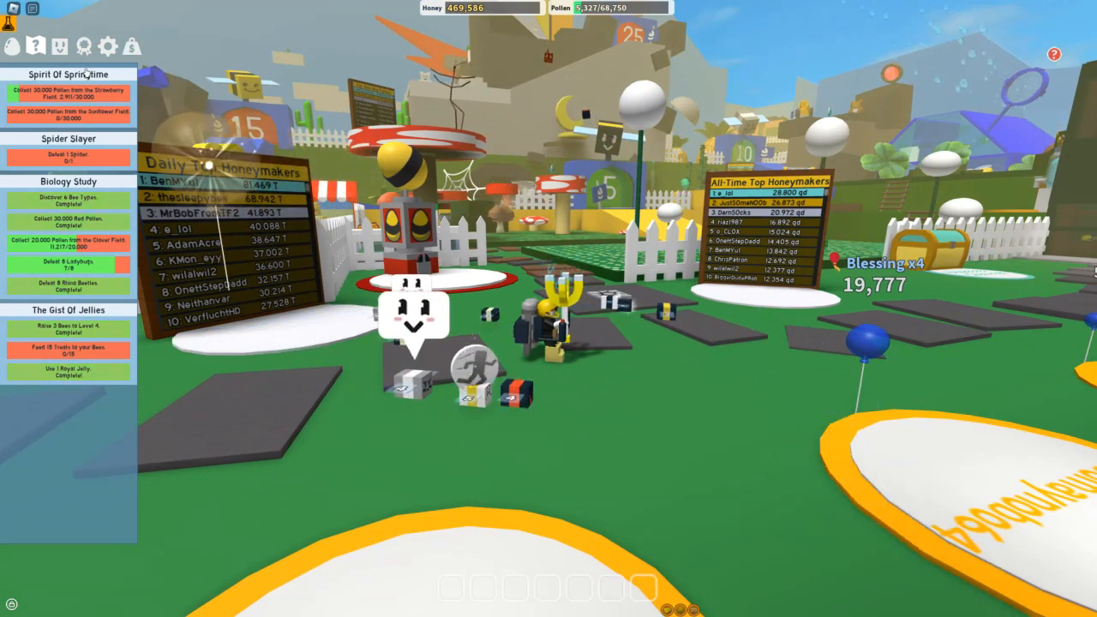
{"action": "left_click", "coordinate": [60, 45]}
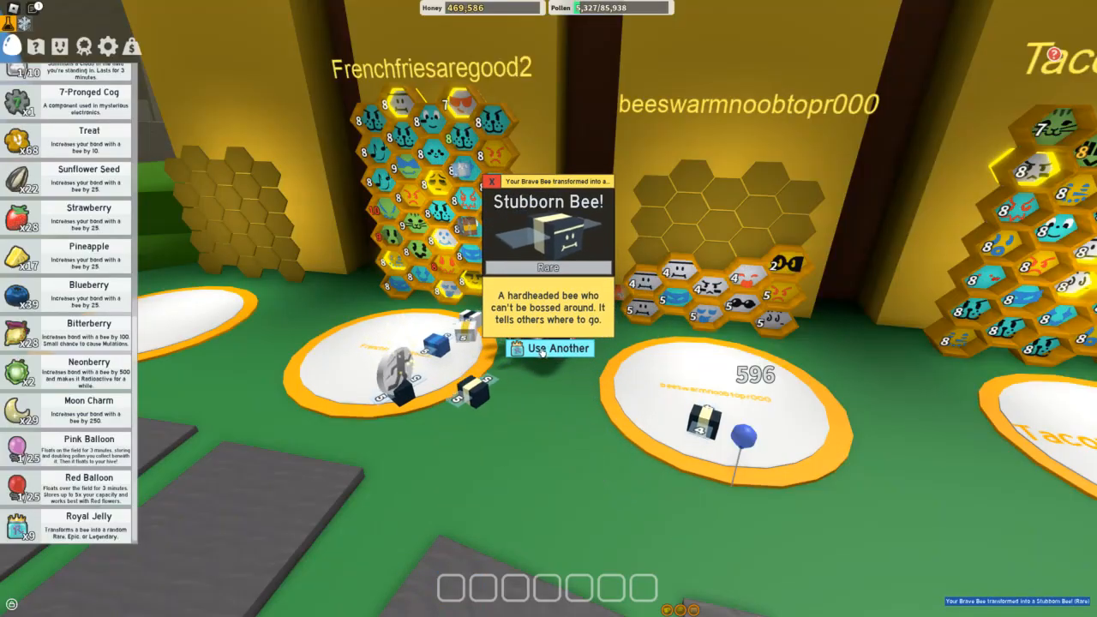
Feed the bee Royal Jelly repeatedly until it becomes a Music Bee, then close the result card
{"action": "left_click", "coordinate": [553, 348]}
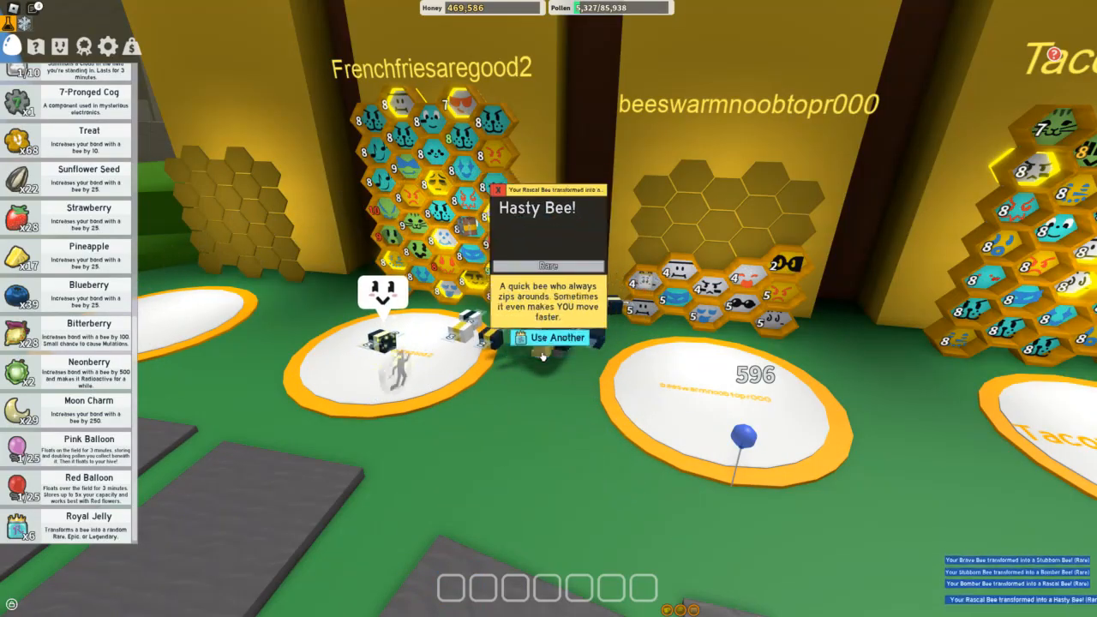
{"action": "left_click", "coordinate": [554, 338]}
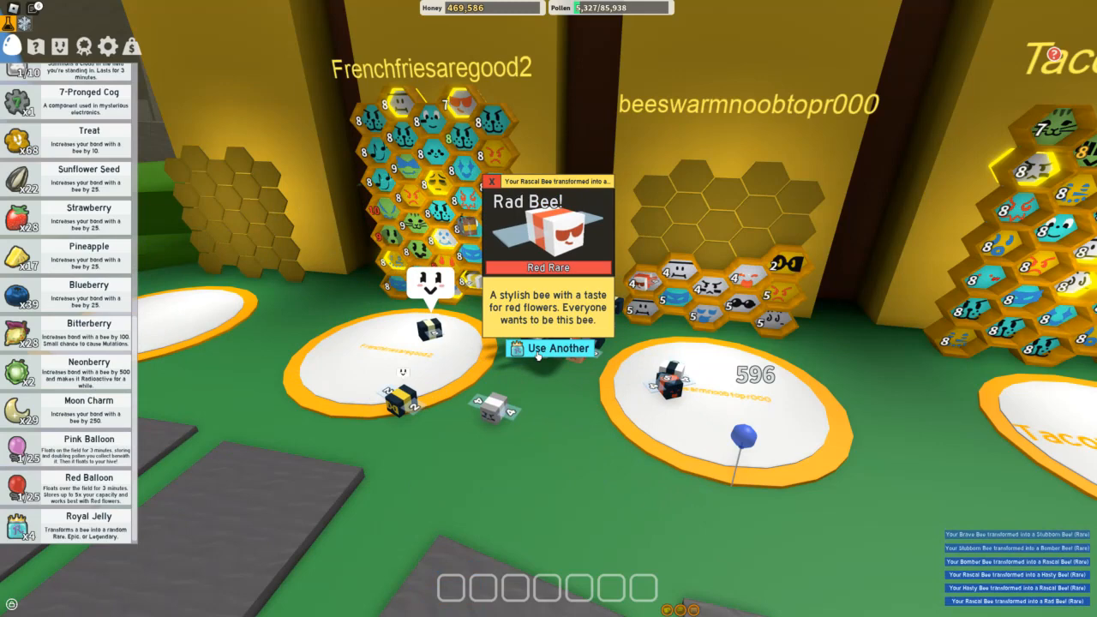
{"action": "left_click", "coordinate": [554, 348]}
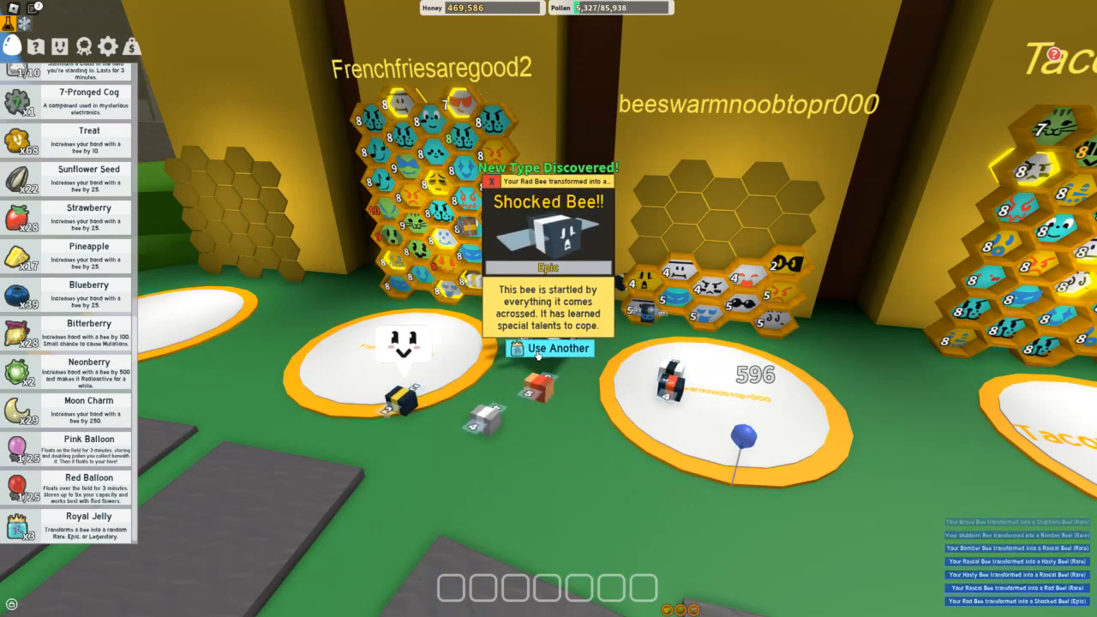
{"action": "left_click", "coordinate": [556, 346]}
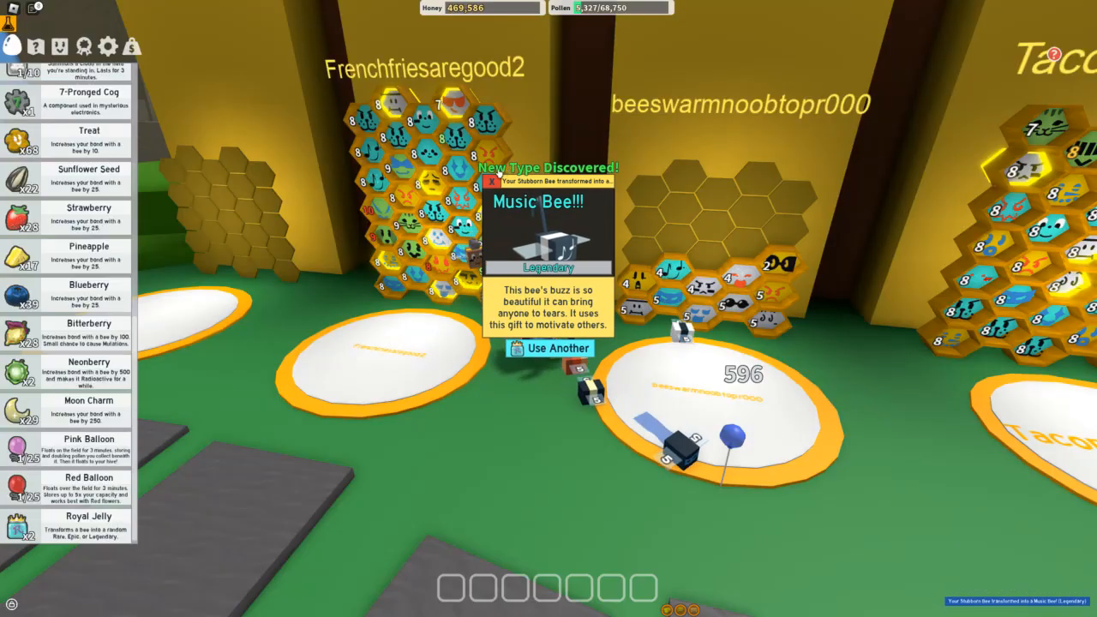
{"action": "left_click", "coordinate": [547, 348]}
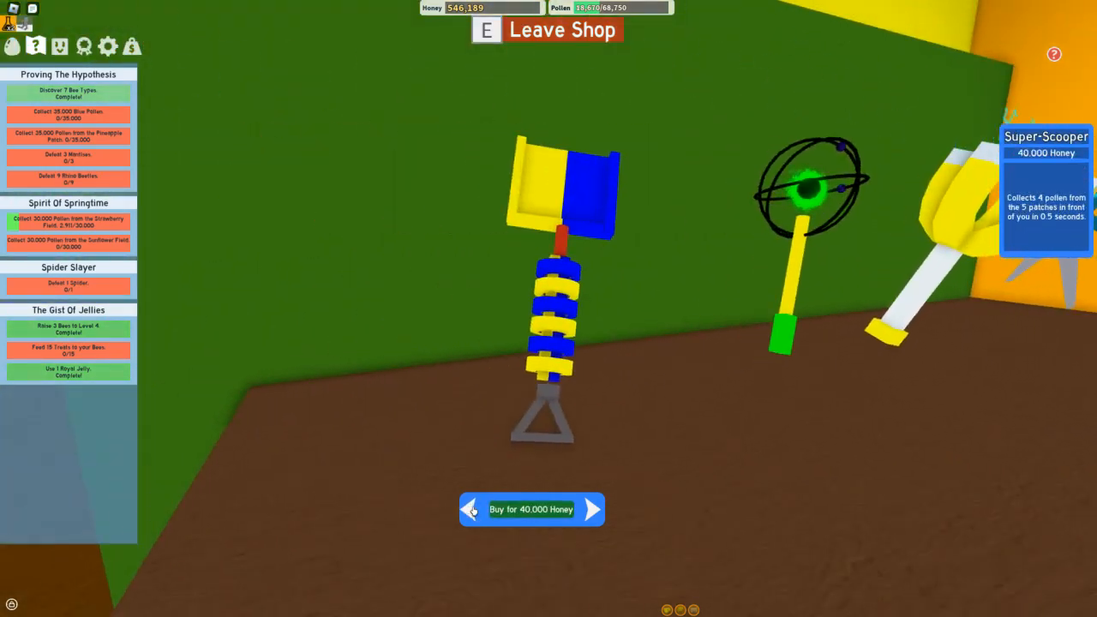
Browse to another tool beside the Super-Scooper priced at 40,000 honey
{"action": "left_click", "coordinate": [532, 509]}
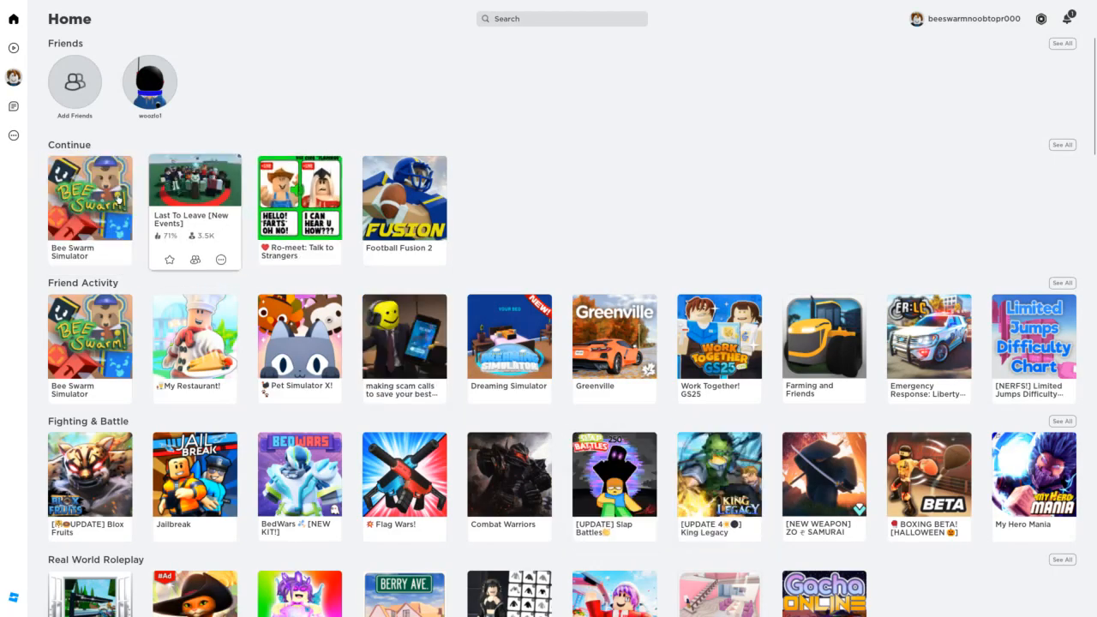
Relaunch Bee Swarm Simulator from the Continue row on the Roblox home page
{"action": "left_click", "coordinate": [90, 197]}
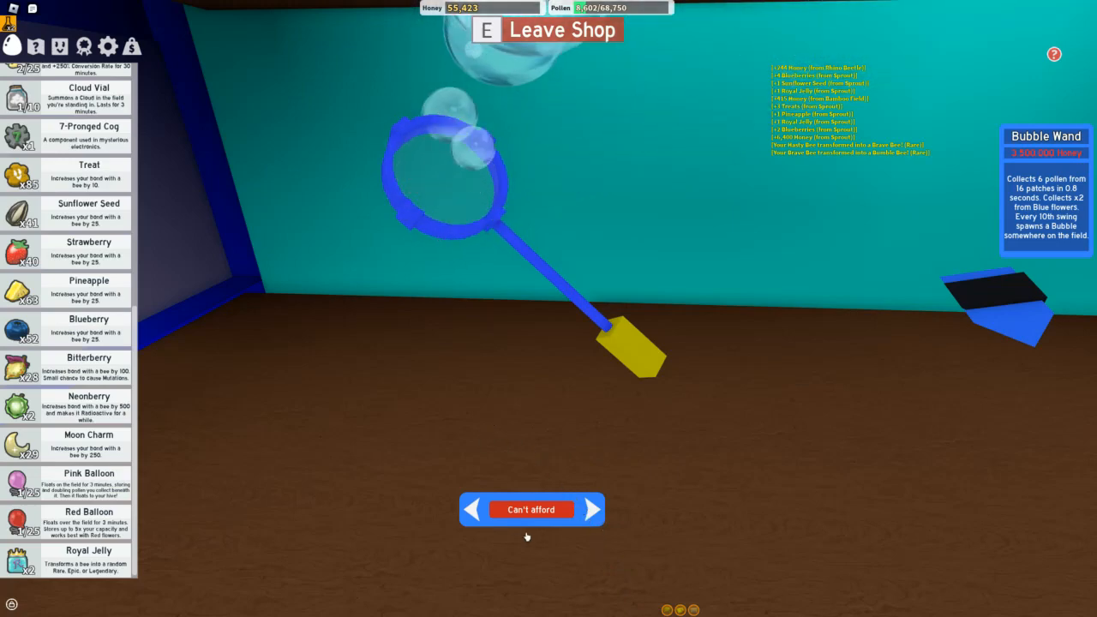
Move from the Bubble Wand to the unaffordable Blue Port-O-Hive and locked Tide Popper
{"action": "left_click", "coordinate": [593, 509]}
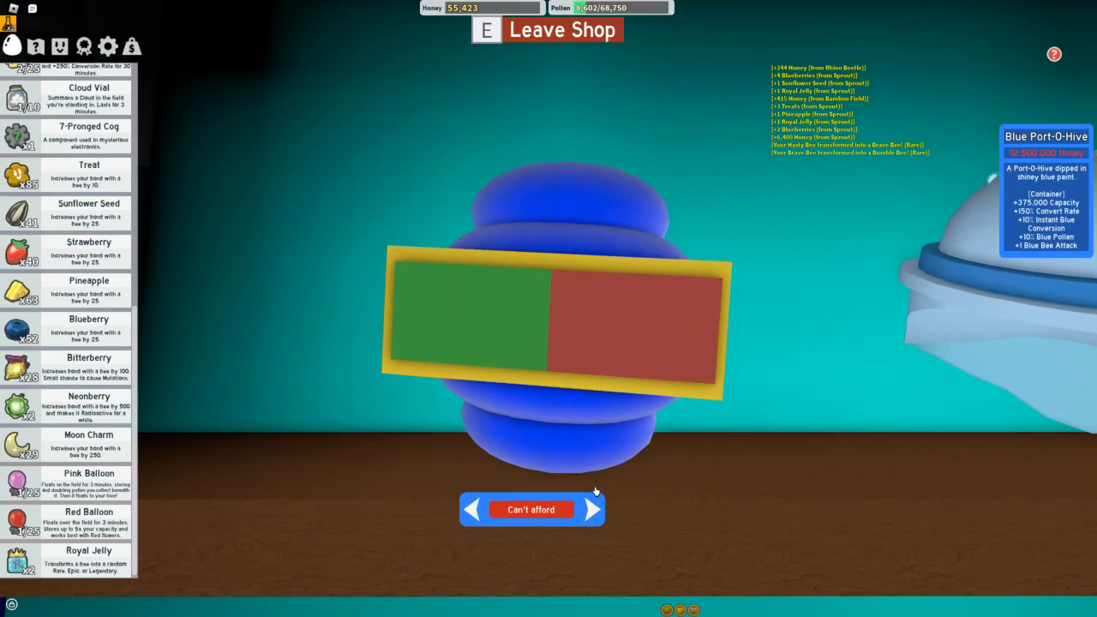
{"action": "left_click", "coordinate": [600, 511]}
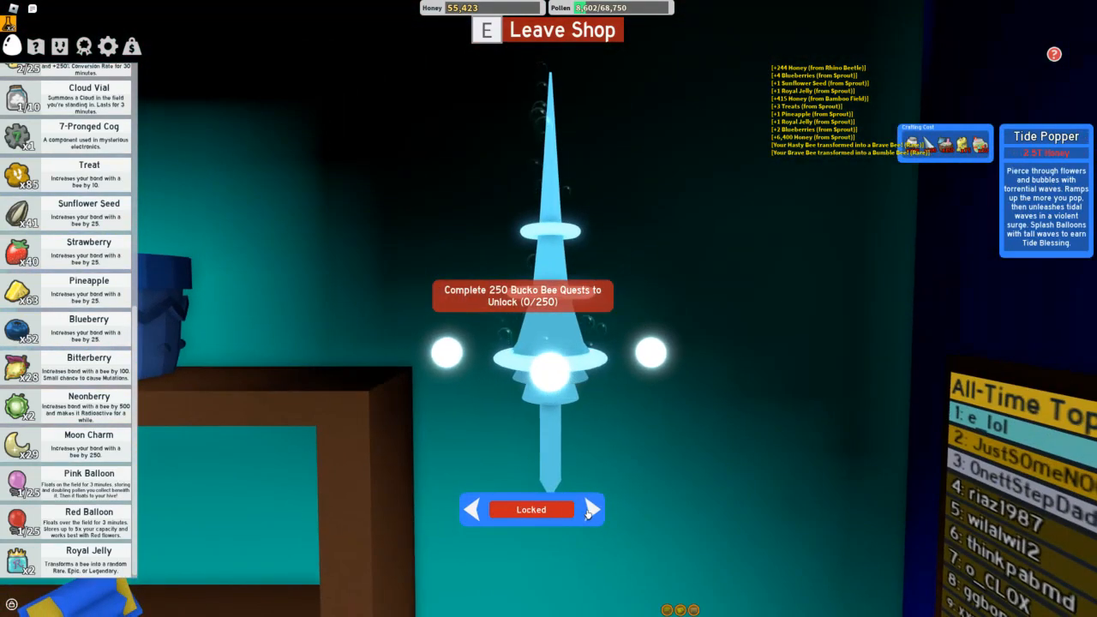